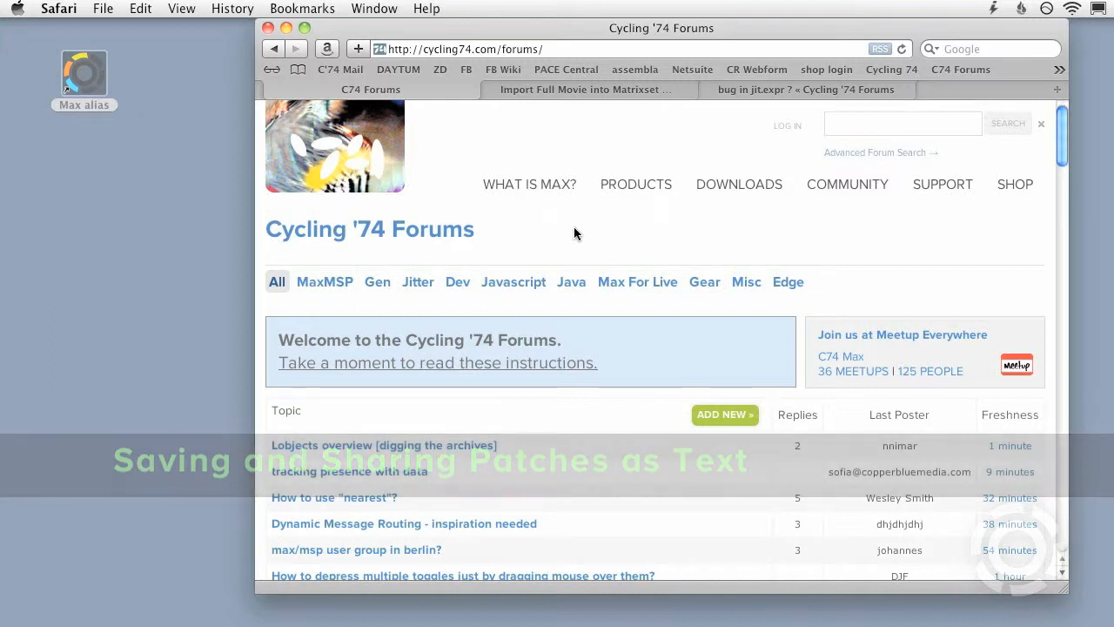
Reveal the compressed Max 5 patcher text posted in the 'bug in jit.expr ?' thread and scroll through it.
left_click(588, 89)
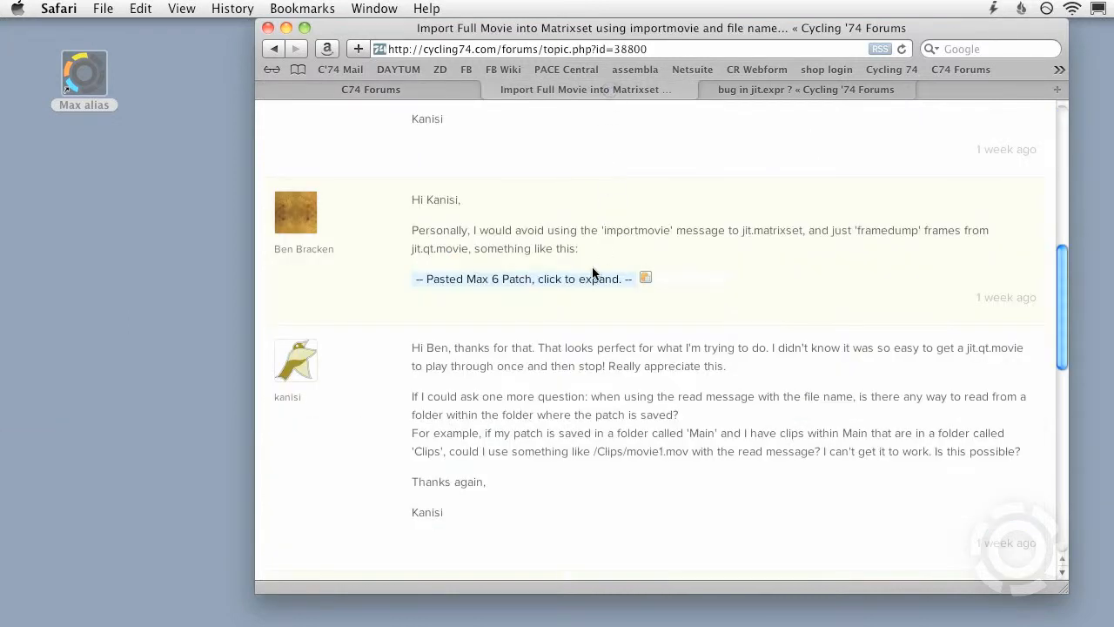
left_click(804, 88)
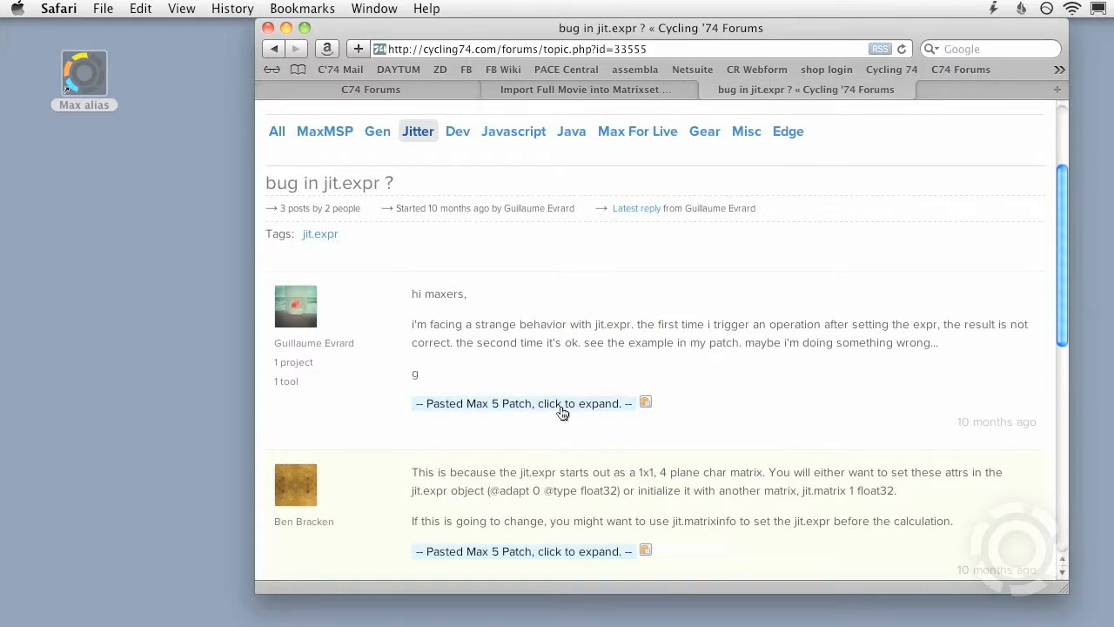
left_click(522, 404)
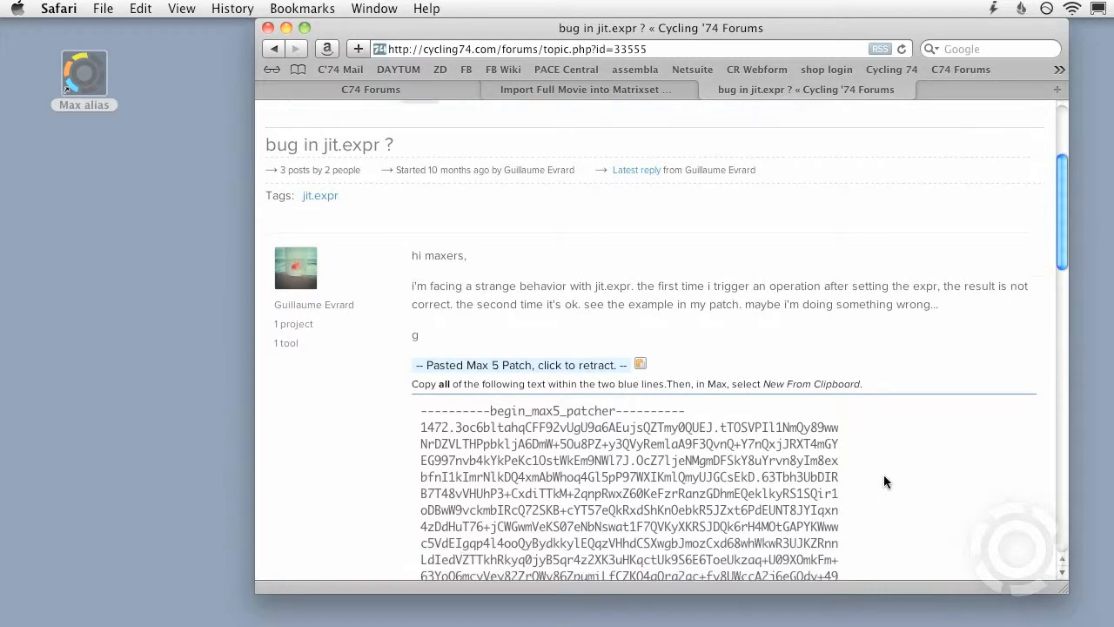
scroll("down", 3)
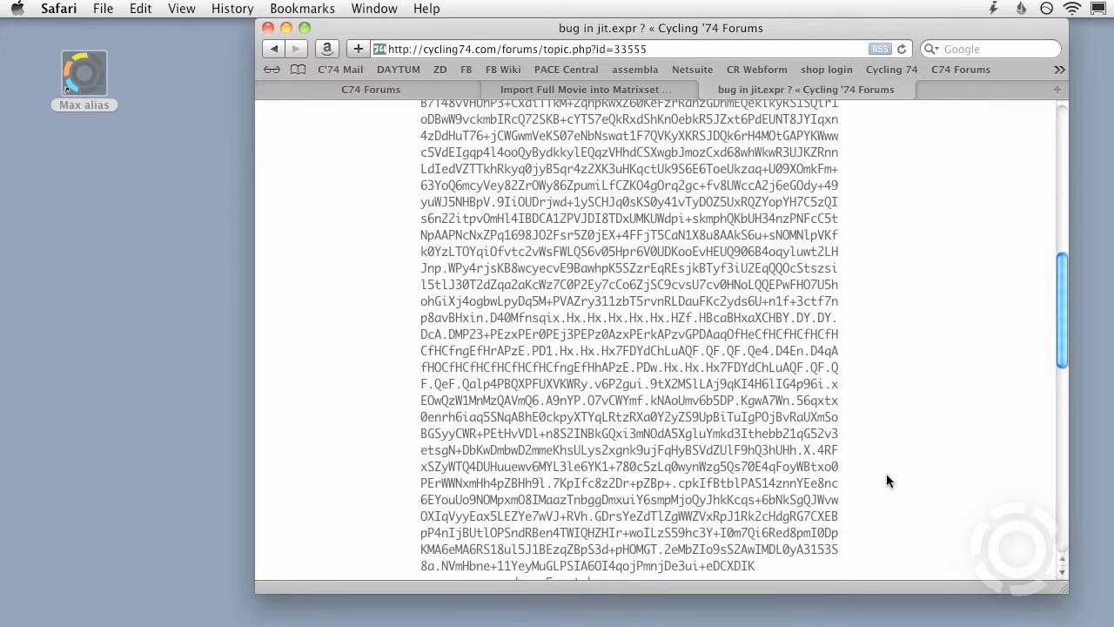
scroll("down", 3)
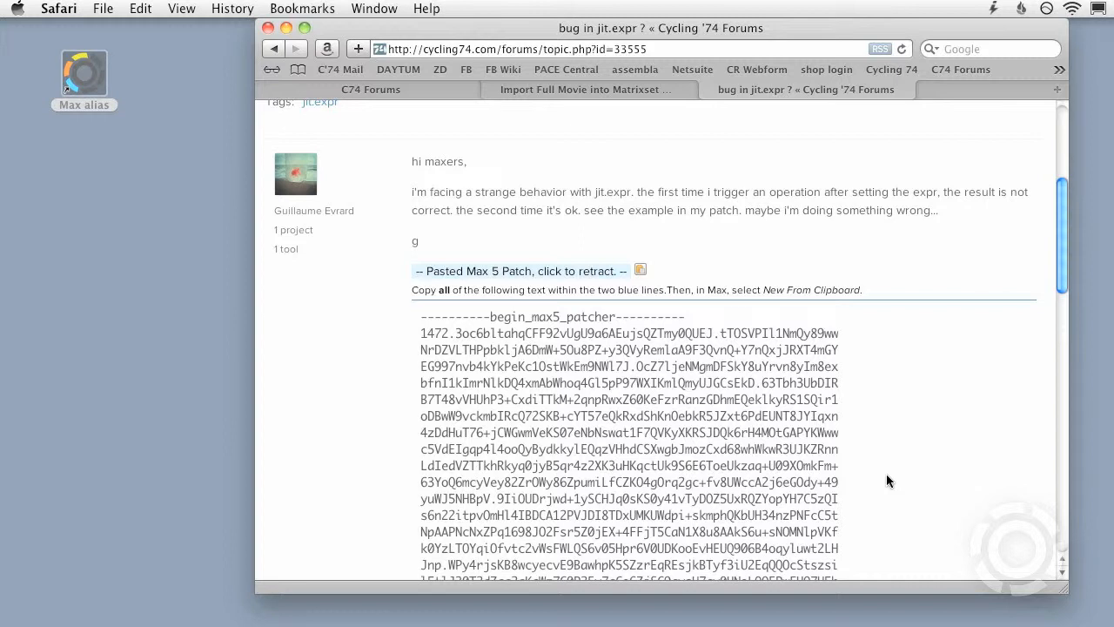
mouse_move(703, 199)
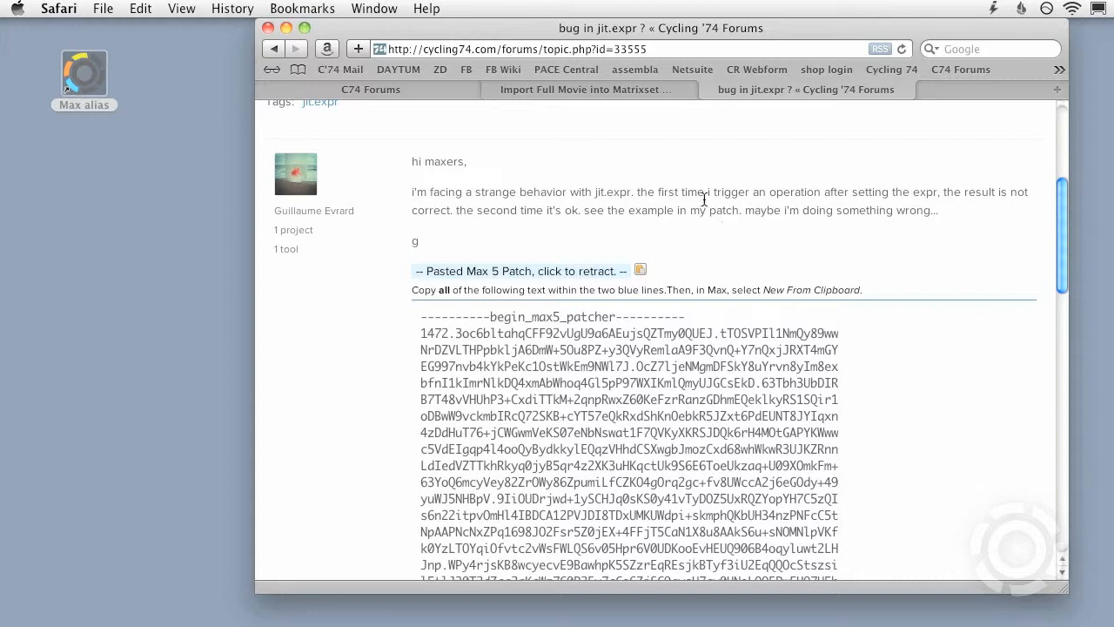
Select Ben Bracken's Max 6 patcher text from begin_max5_patcher to end_max5_patcher in the Import Full Movie thread.
left_click(588, 89)
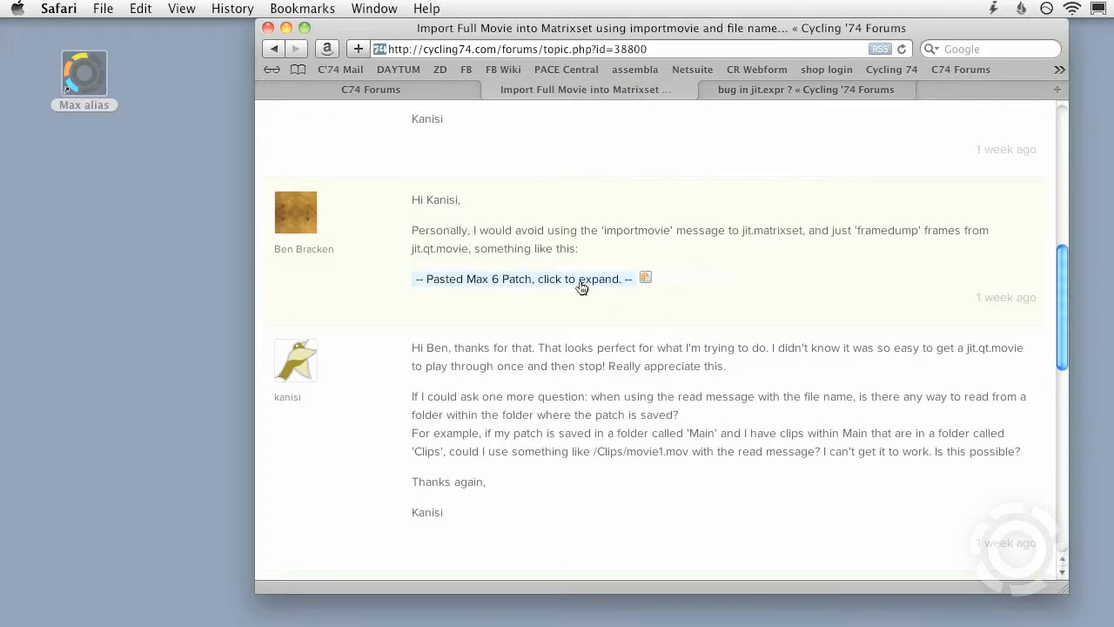
left_click(522, 279)
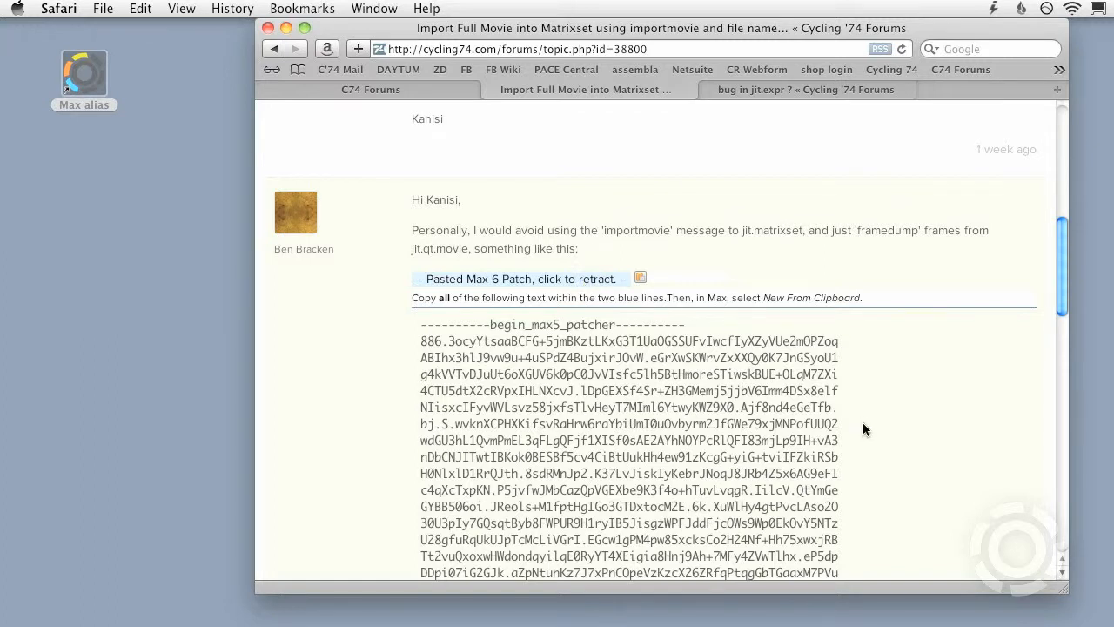
scroll("down", 3)
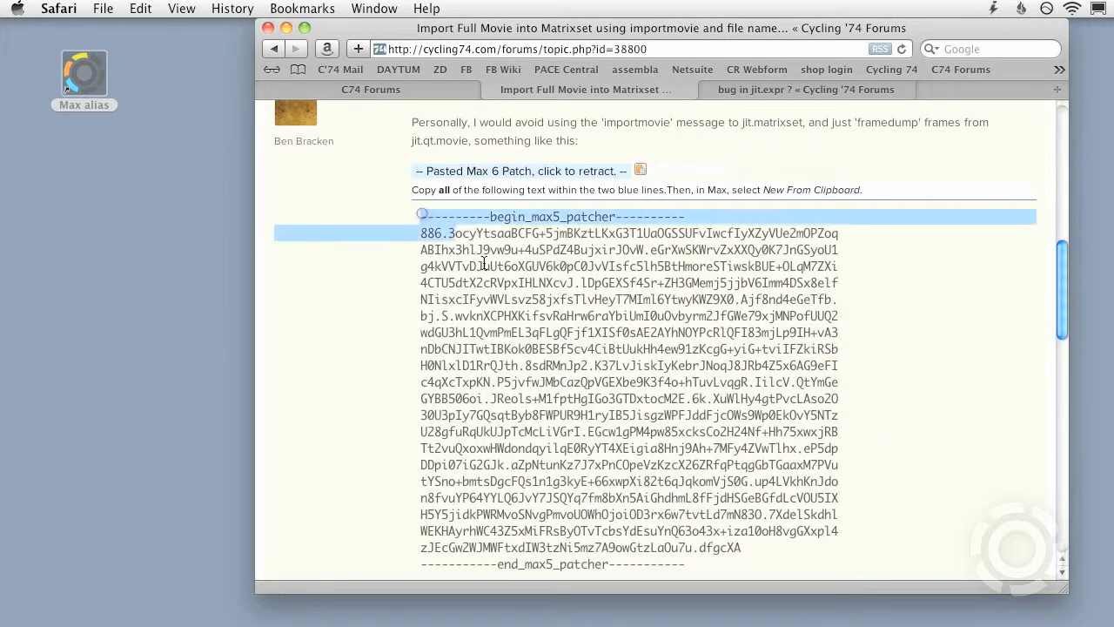
left_click_drag(421, 216, 696, 564)
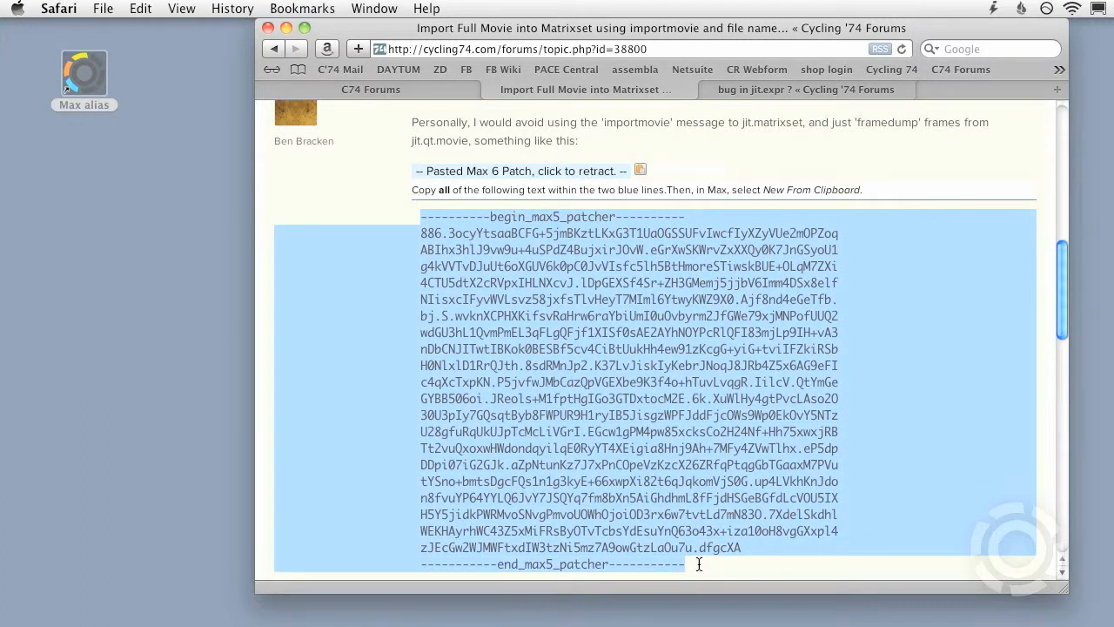
mouse_move(543, 322)
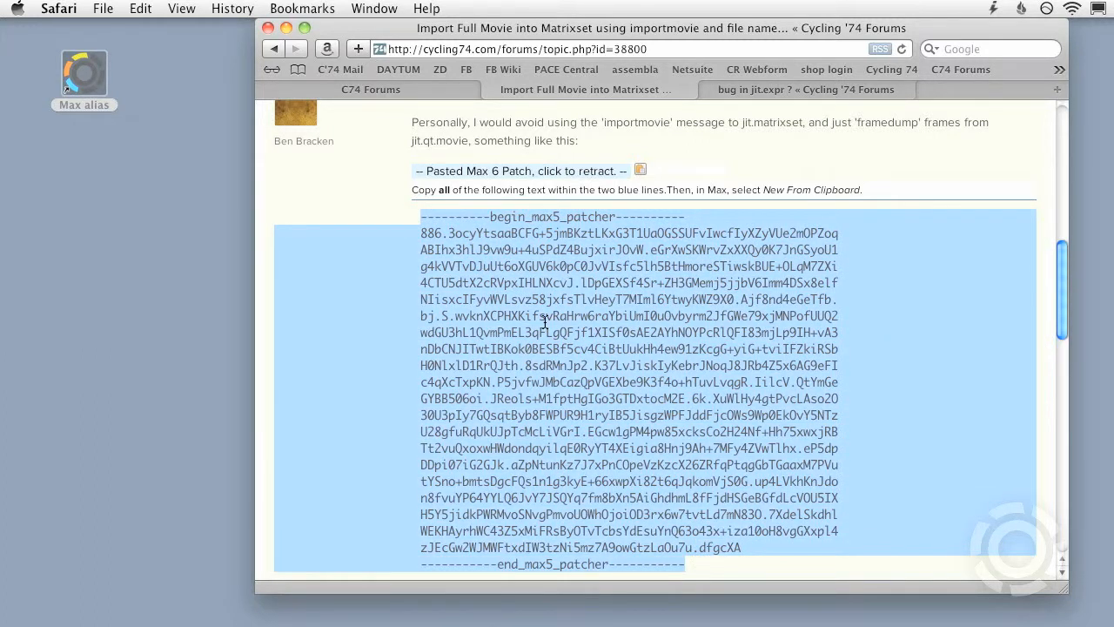
mouse_move(583, 407)
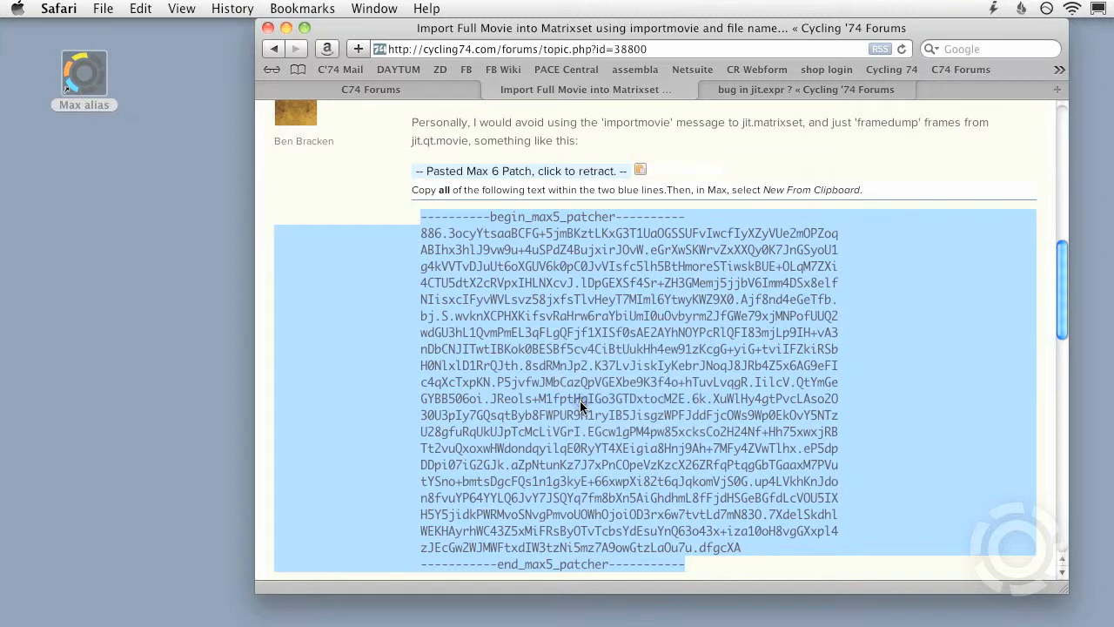
mouse_move(619, 240)
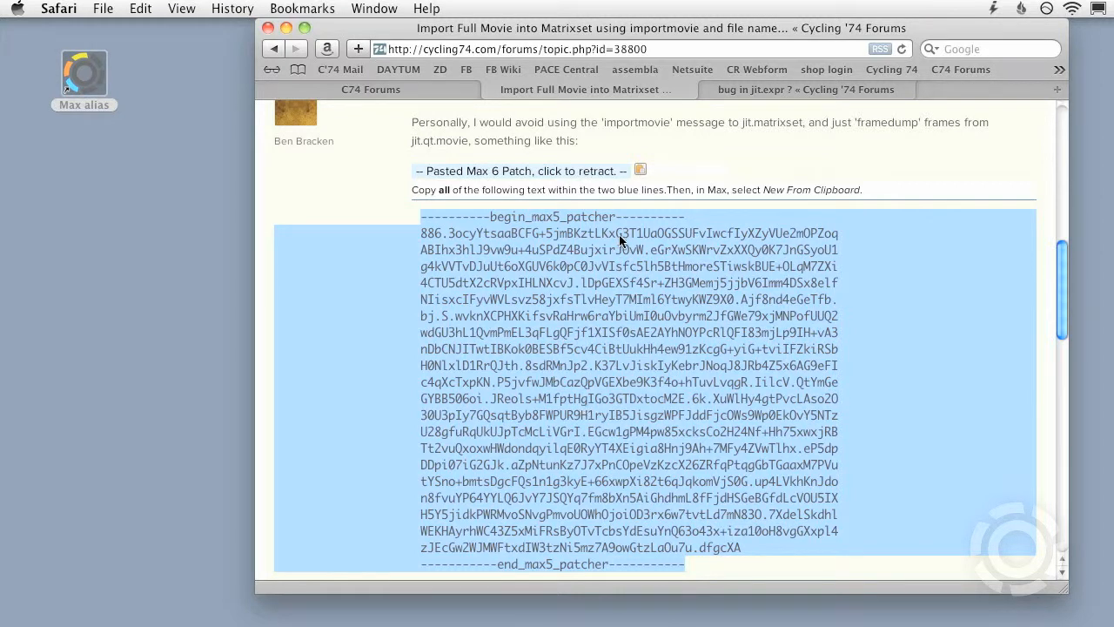
mouse_move(641, 171)
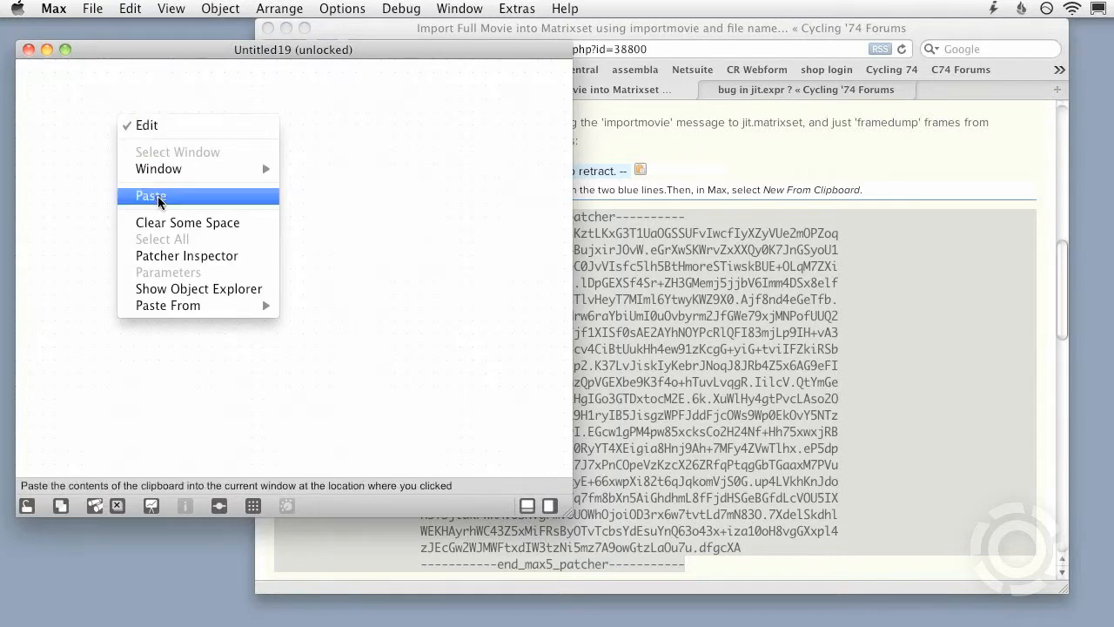
Paste the copied Import Full Movie patch into the Untitled19 patcher via the canvas context menu.
left_click(150, 195)
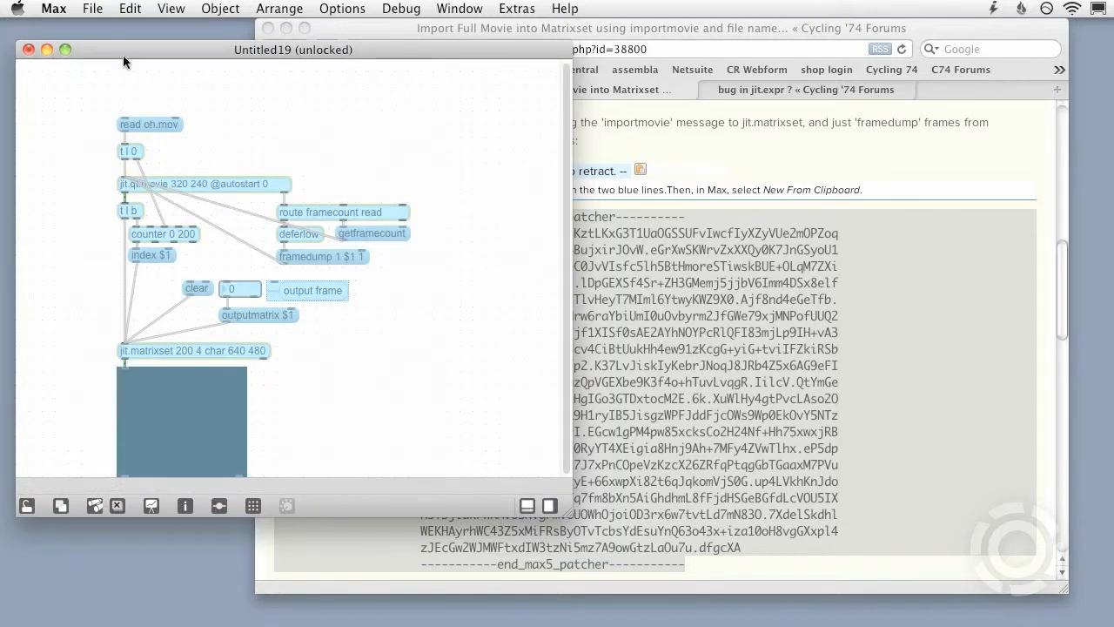
left_click(93, 9)
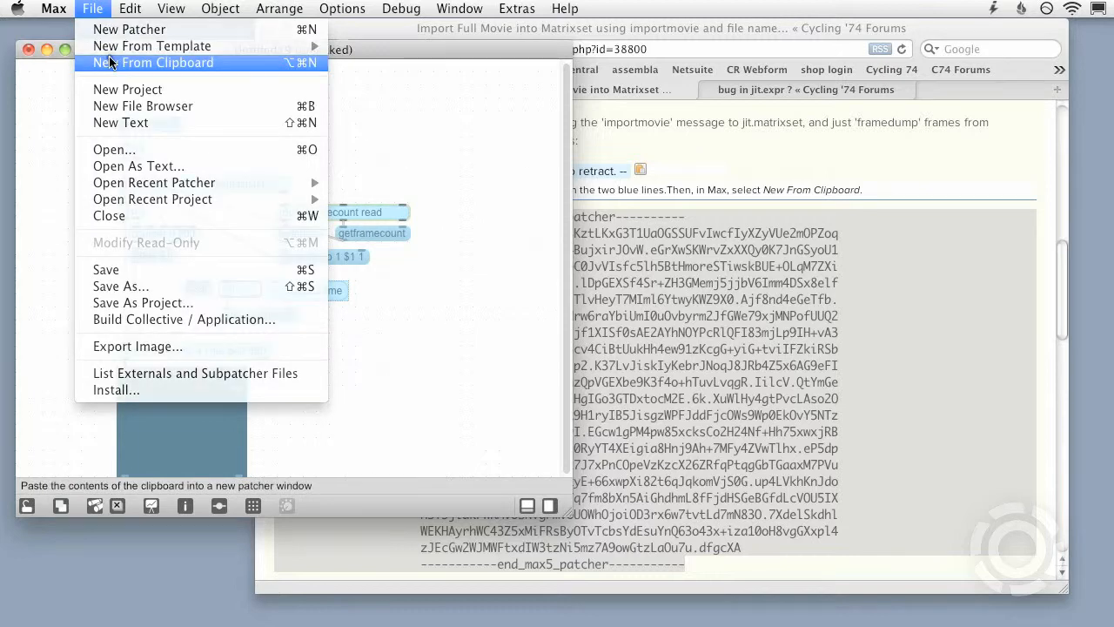
Create a new patcher from the clipboard showing the jit.expr bug-report squares and numbered steps.
left_click(153, 63)
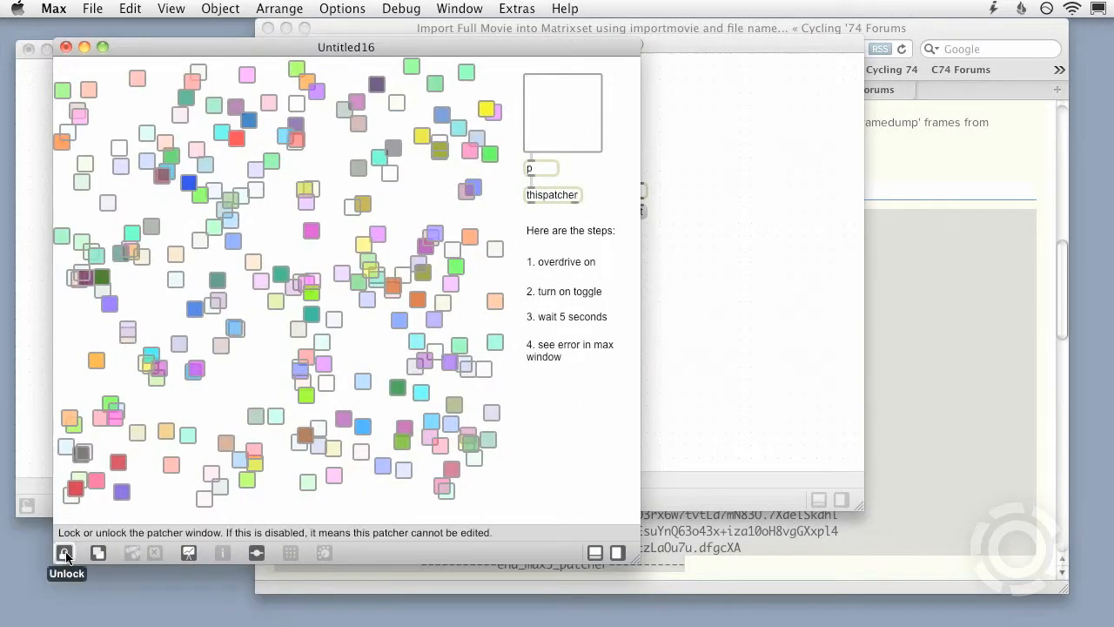
Unlock Untitled16 and prepare its step-instruction objects for Copy Compressed from the Edit menu.
left_click(64, 553)
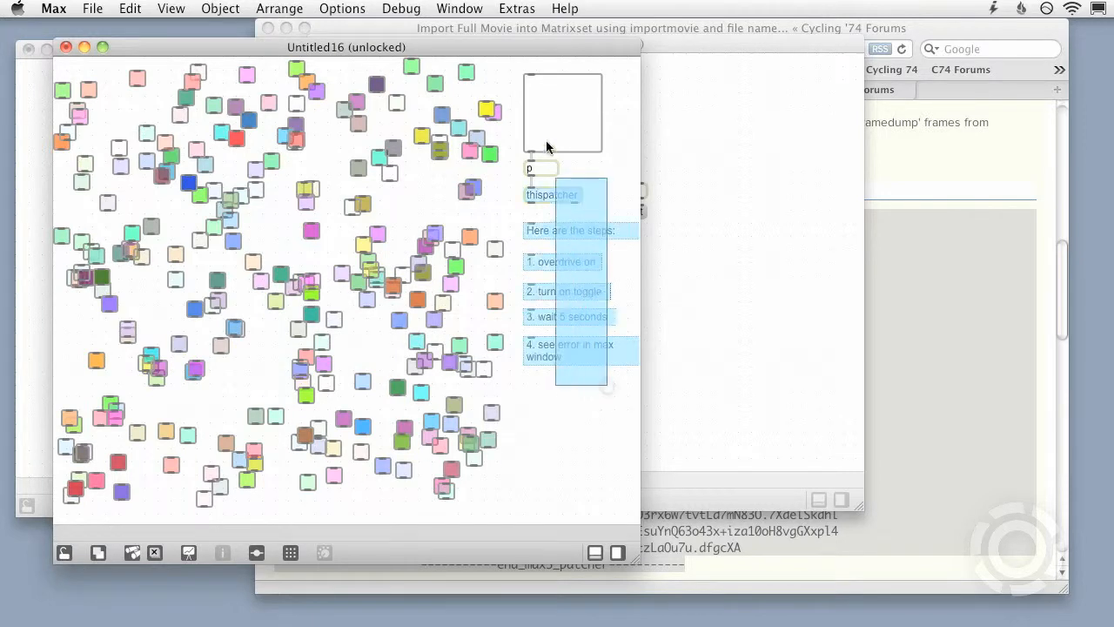
left_click(129, 8)
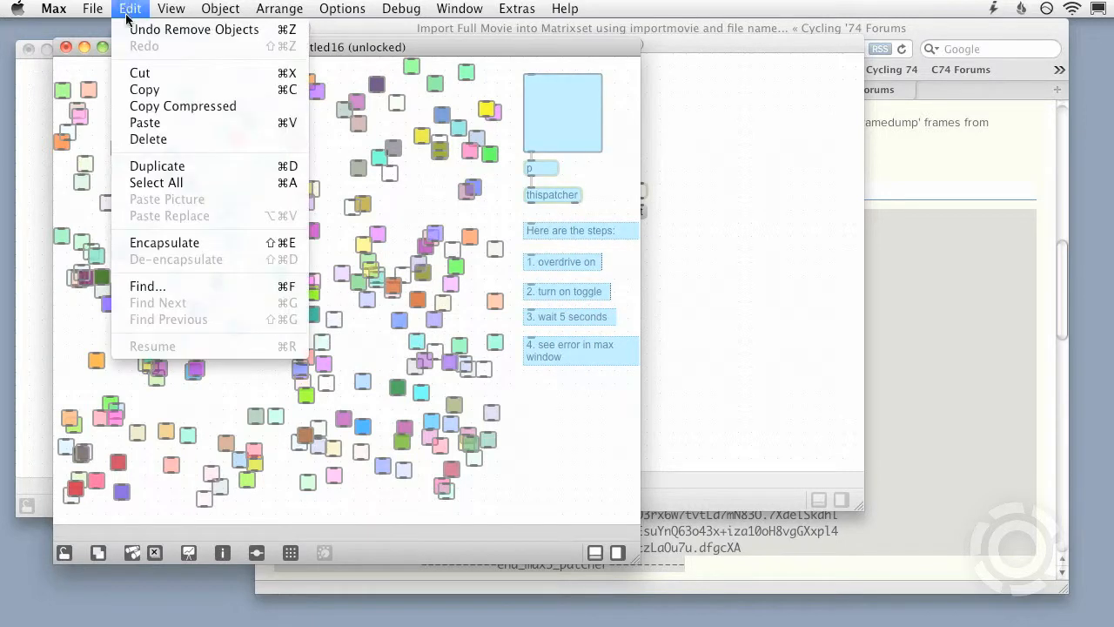